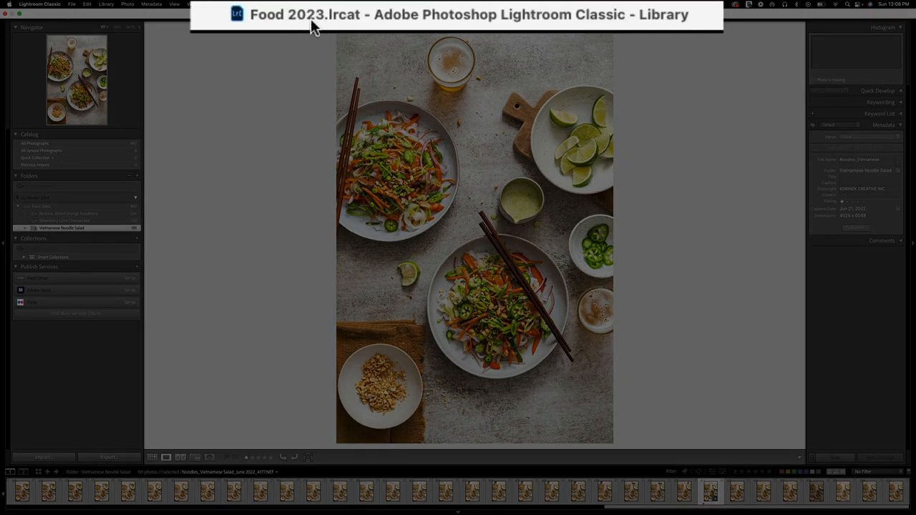
Start Import from Another Catalog and select Food Photos-v12.lrcat in Pictures > Lightroom
{"action": "left_click", "coordinate": [72, 4]}
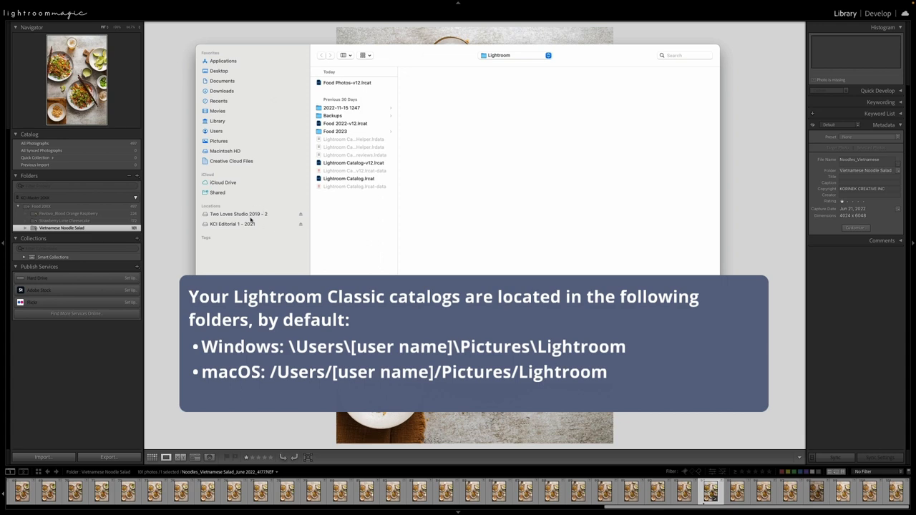
{"action": "mouse_move", "coordinate": [220, 142]}
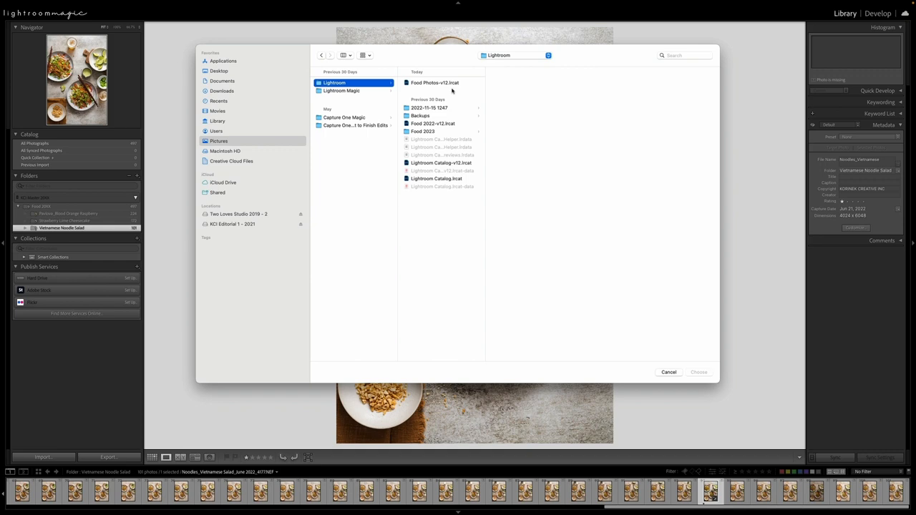
{"action": "left_click", "coordinate": [435, 82]}
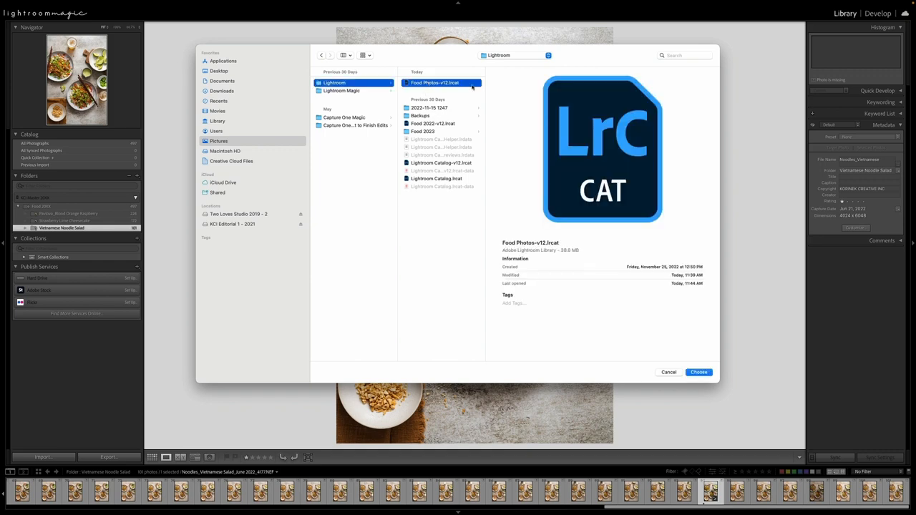
Confirm Food Photos-v12 as the source and toggle Show Preview off and on
{"action": "left_click", "coordinate": [699, 373]}
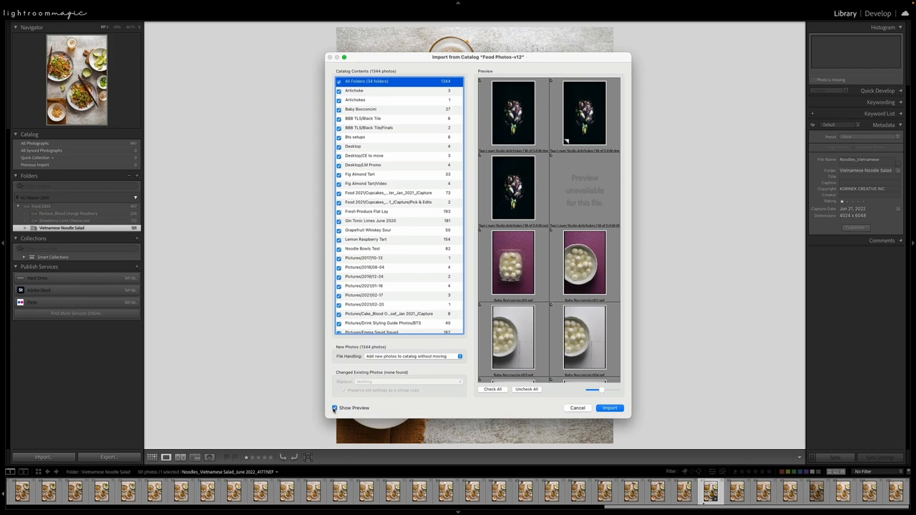
{"action": "left_click", "coordinate": [333, 408]}
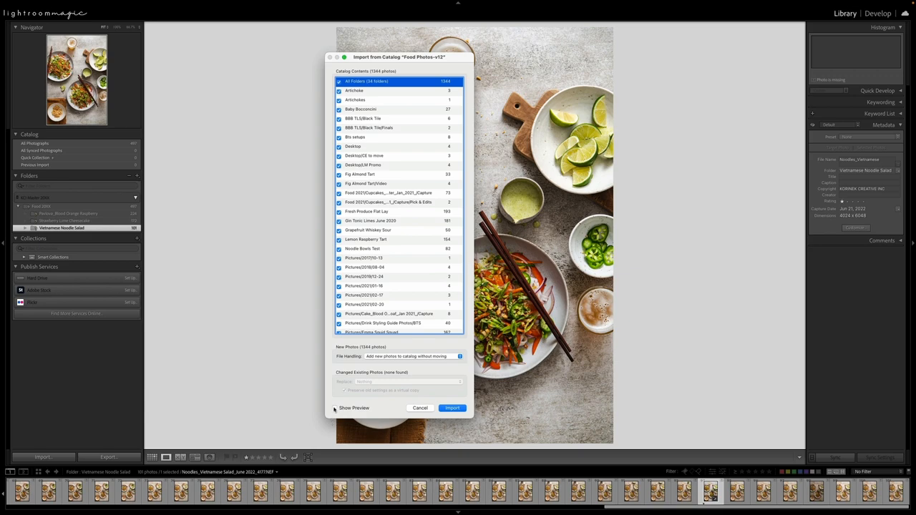
{"action": "left_click", "coordinate": [335, 408]}
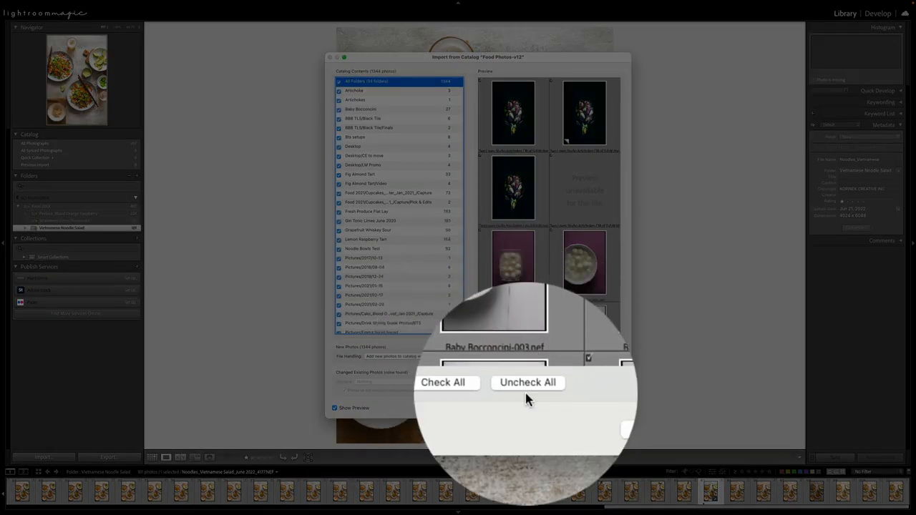
Uncheck all photos, mark one Baby Bocconcini photo, then check all 1,344 photos
{"action": "left_click", "coordinate": [528, 383]}
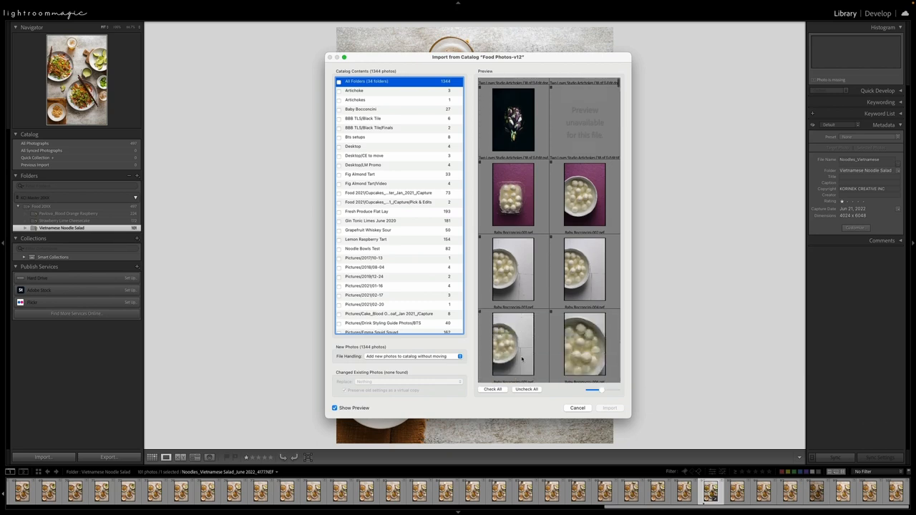
{"action": "scroll", "scroll_direction": "down", "scroll_amount": 3}
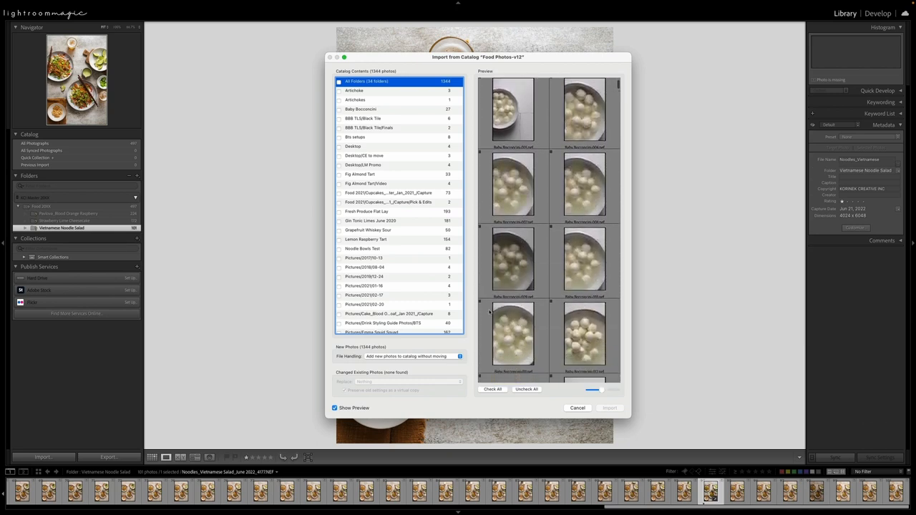
{"action": "left_click", "coordinate": [340, 109]}
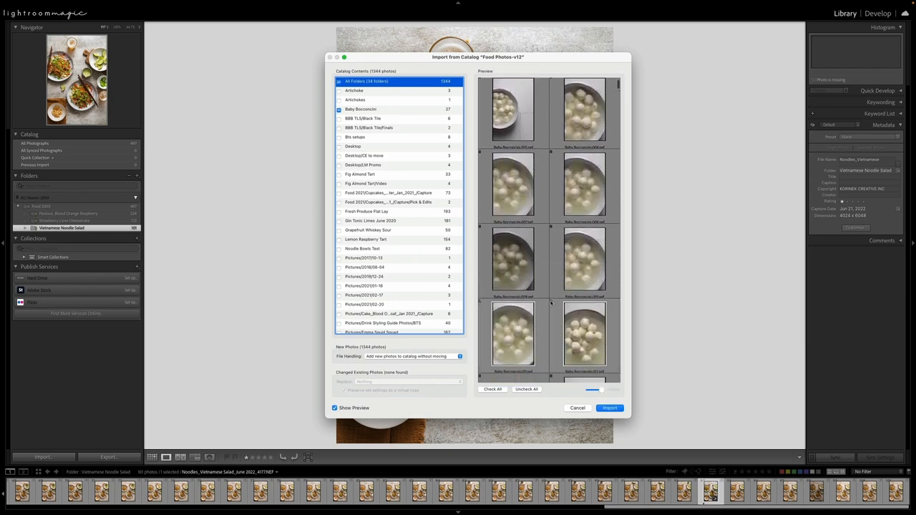
{"action": "left_click", "coordinate": [492, 389]}
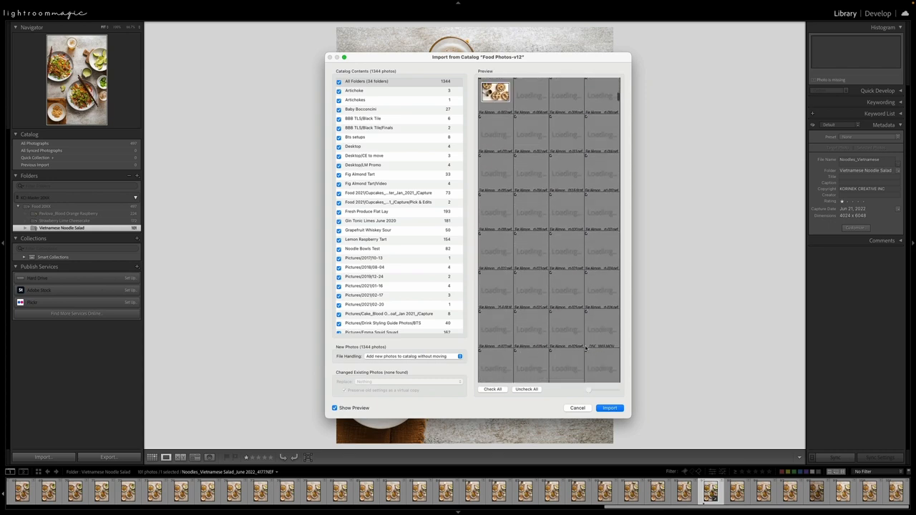
{"action": "scroll", "scroll_direction": "down", "scroll_amount": 3}
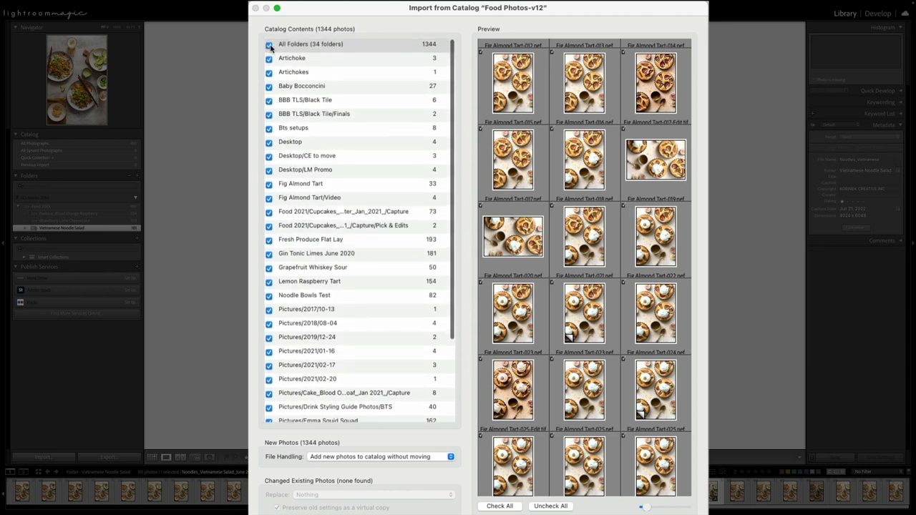
Unmark all folders, preview Artichoke at larger thumbnails, and mark its 3 photos for import
{"action": "left_click", "coordinate": [270, 43]}
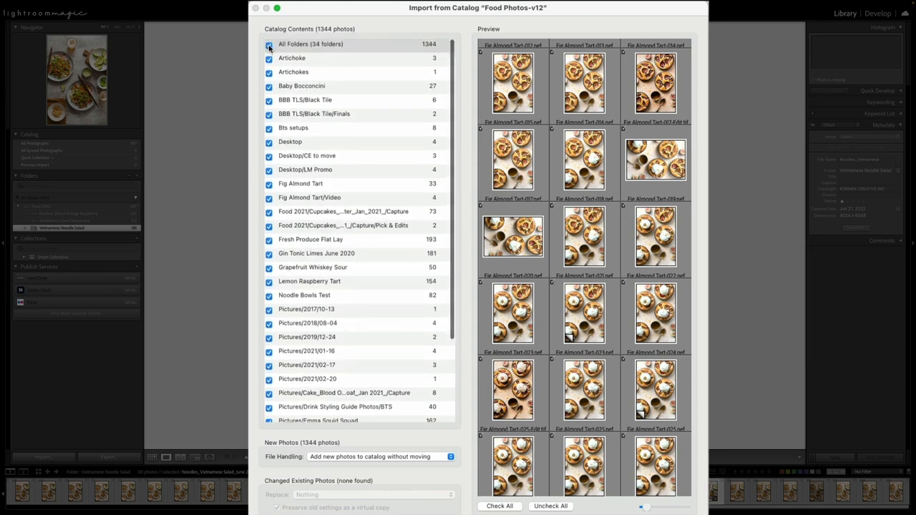
{"action": "left_click", "coordinate": [269, 44]}
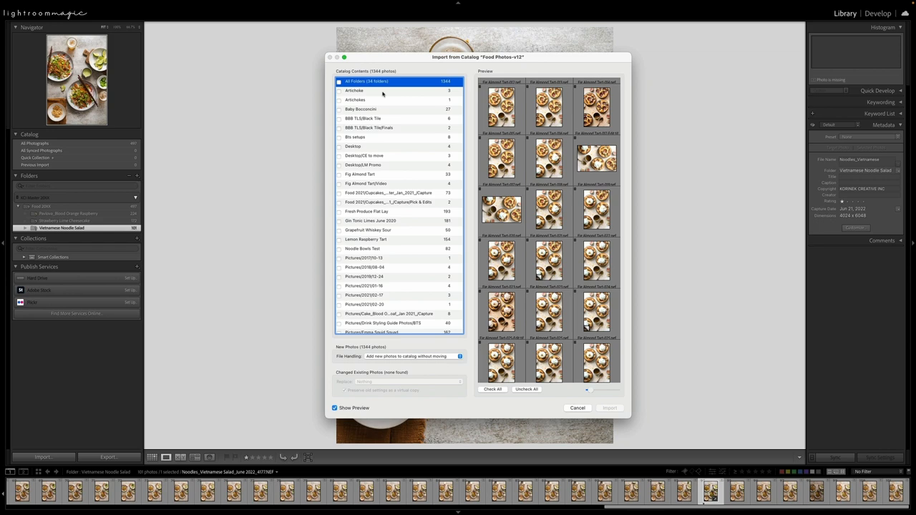
{"action": "left_click", "coordinate": [354, 91]}
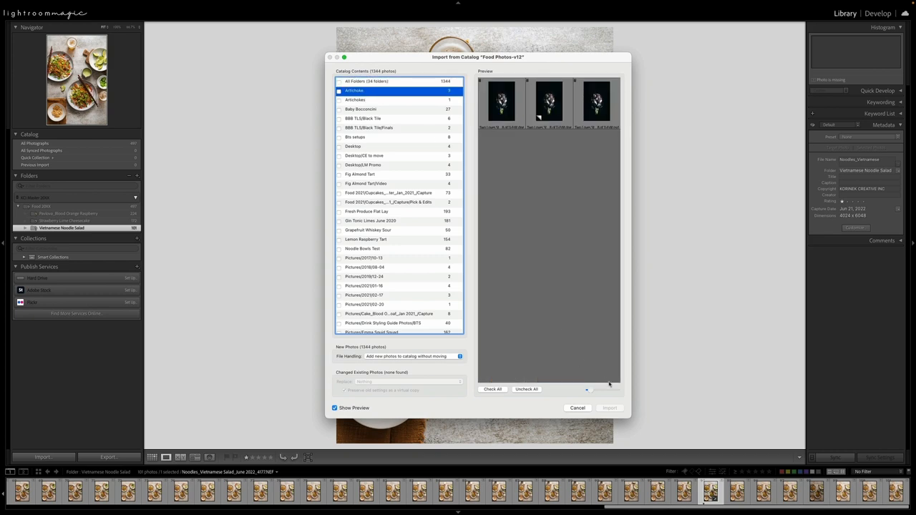
{"action": "left_click", "coordinate": [354, 90]}
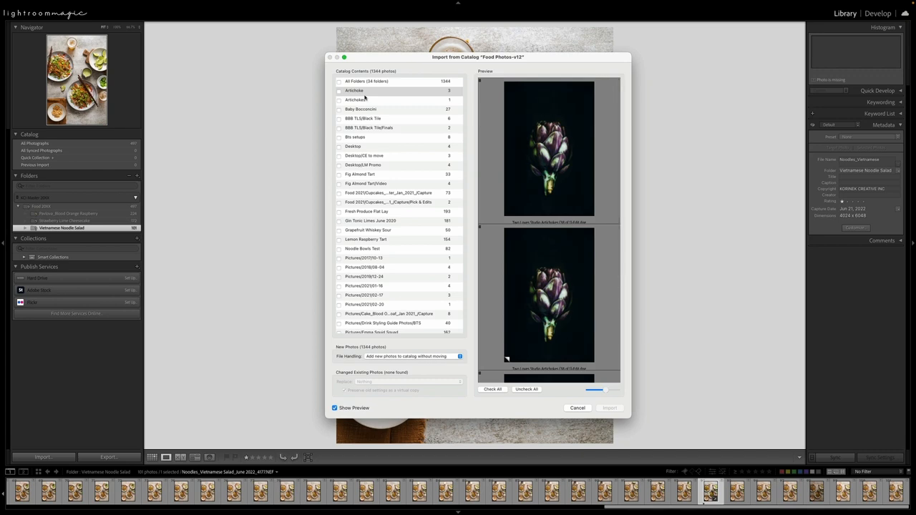
{"action": "left_click", "coordinate": [340, 90]}
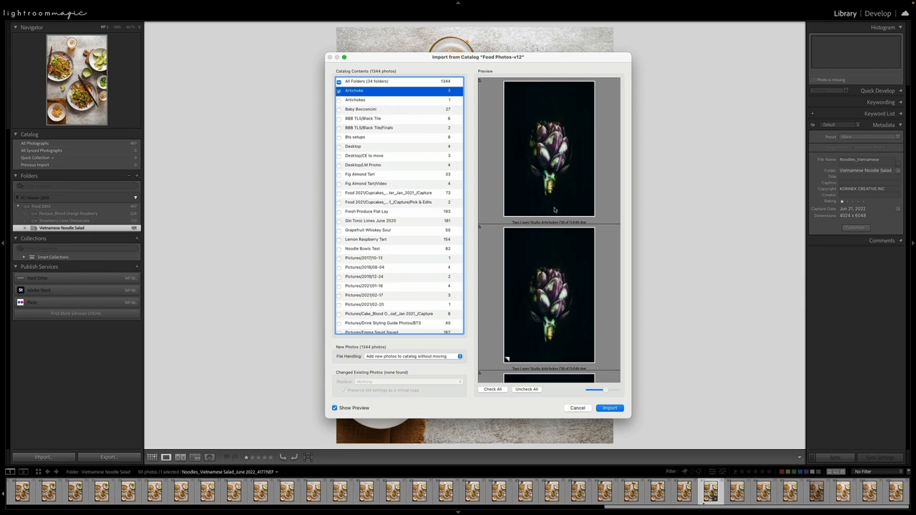
Mark the Tom Yum Noodle Soup and 73-photo Food 2021 Cupcakes Capture folders for import
{"action": "scroll", "scroll_direction": "down", "scroll_amount": 3}
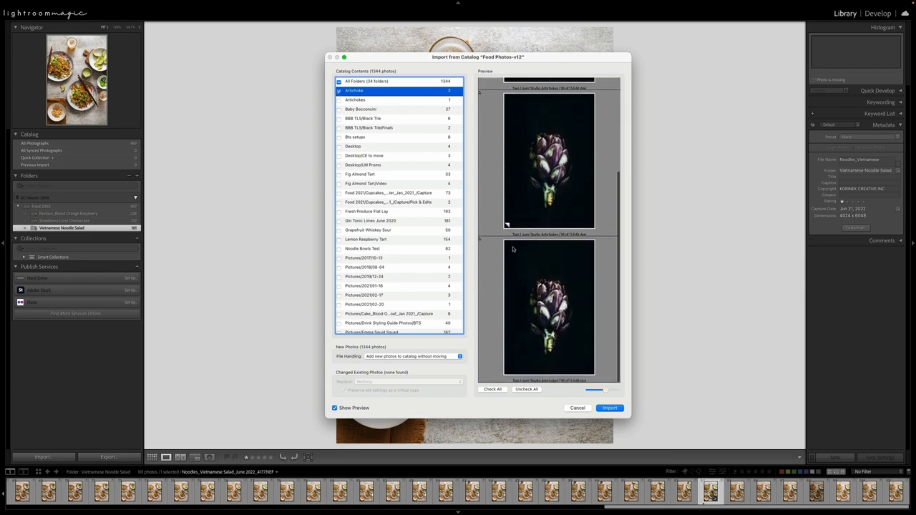
{"action": "scroll", "scroll_direction": "down", "scroll_amount": 3}
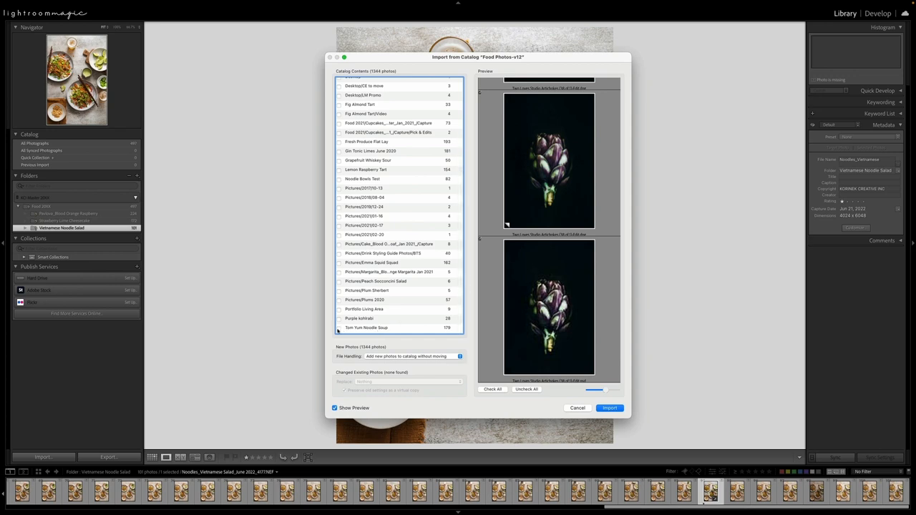
{"action": "left_click", "coordinate": [366, 328]}
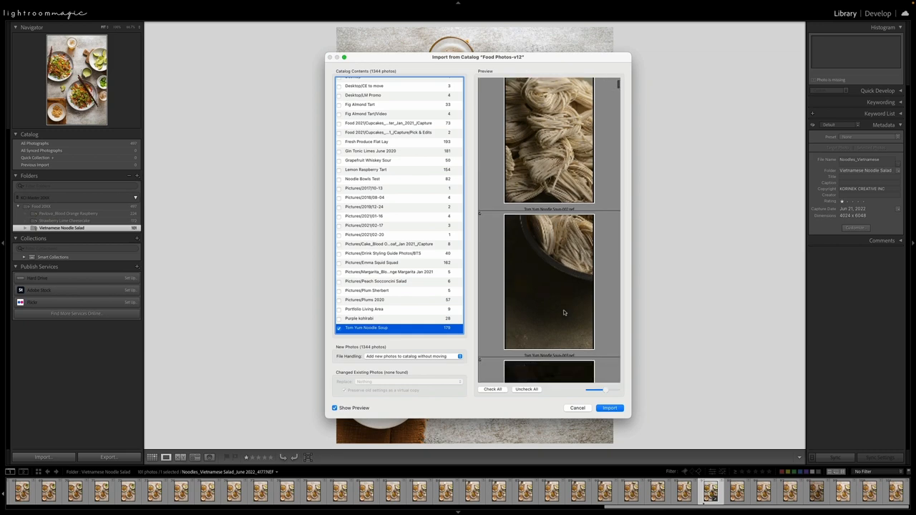
{"action": "scroll", "scroll_direction": "down", "scroll_amount": 3}
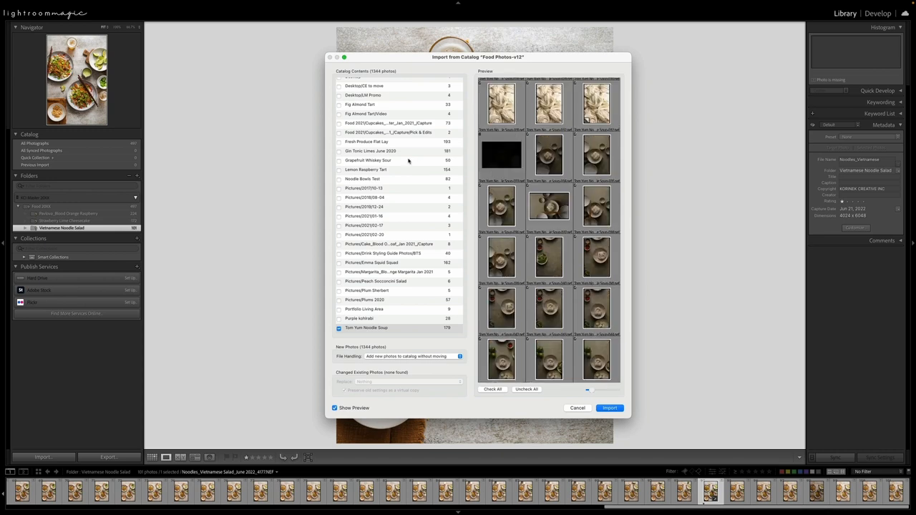
{"action": "left_click", "coordinate": [387, 149]}
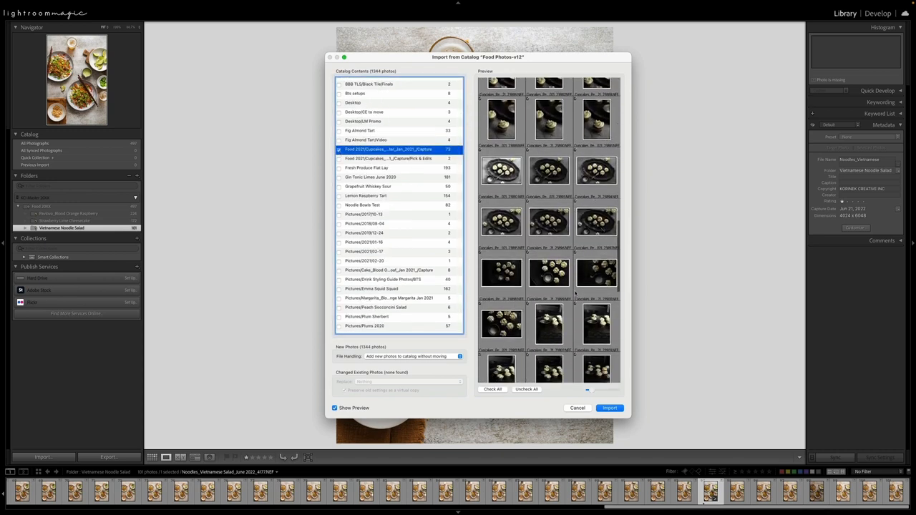
{"action": "scroll", "scroll_direction": "down", "scroll_amount": 3}
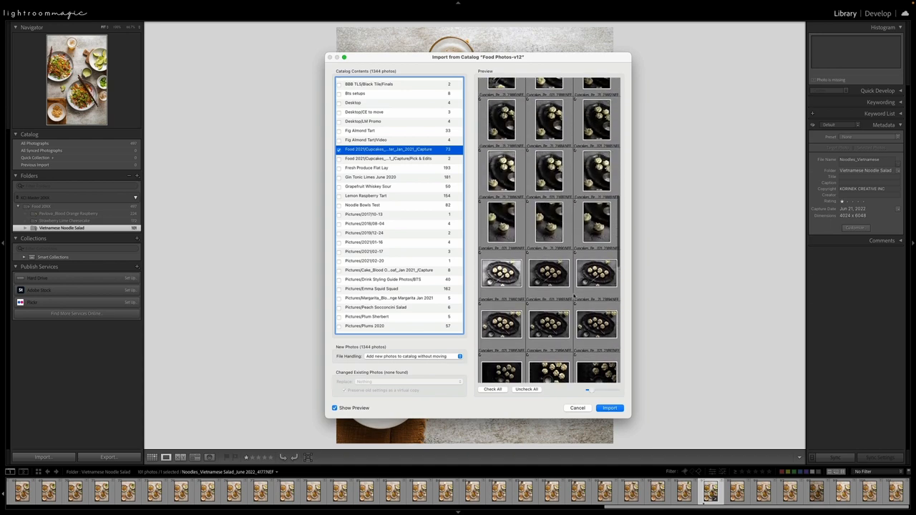
{"action": "scroll", "scroll_direction": "down", "scroll_amount": 3}
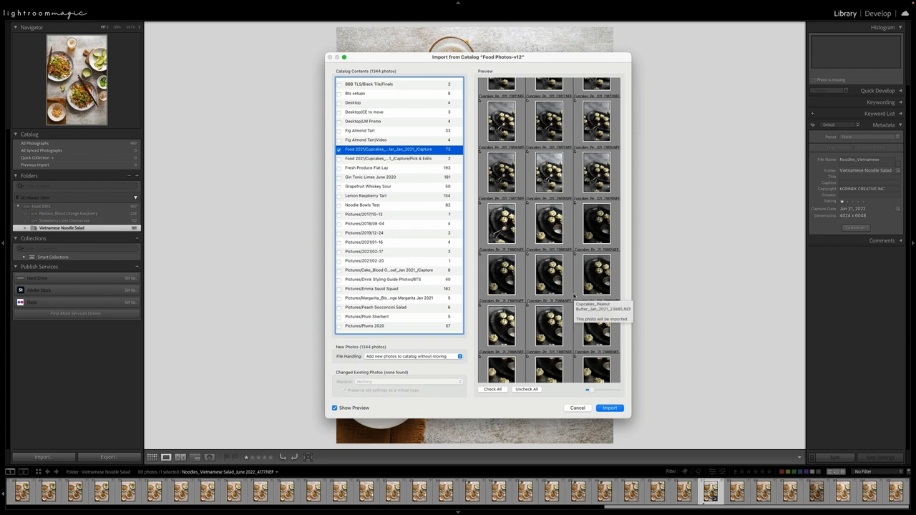
{"action": "mouse_move", "coordinate": [469, 346]}
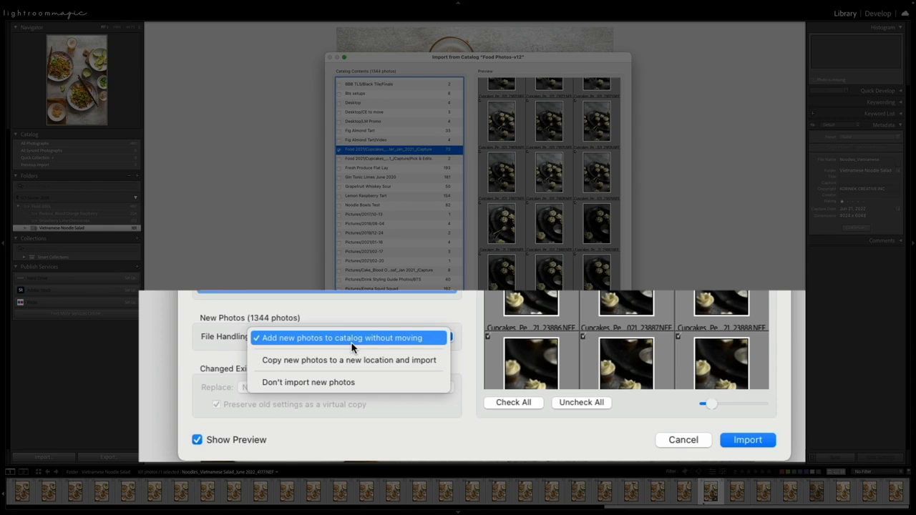
{"action": "mouse_move", "coordinate": [433, 343]}
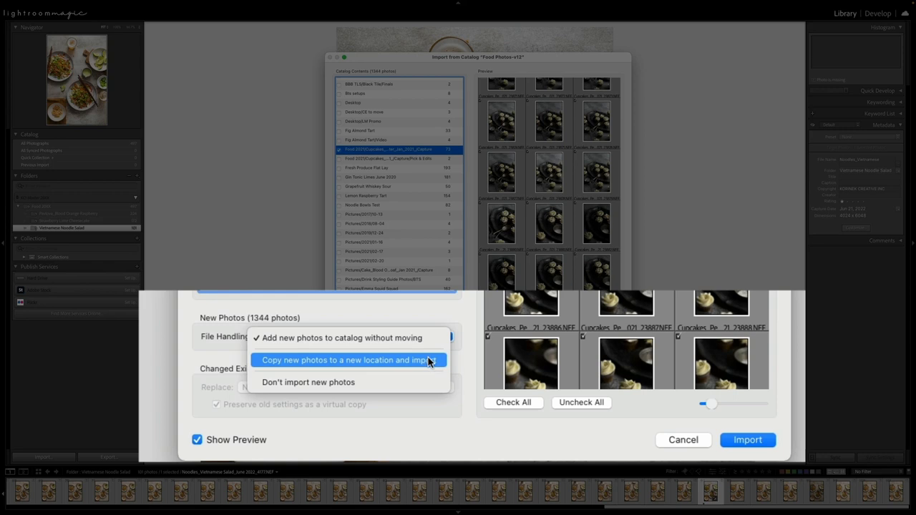
{"action": "left_click", "coordinate": [349, 360]}
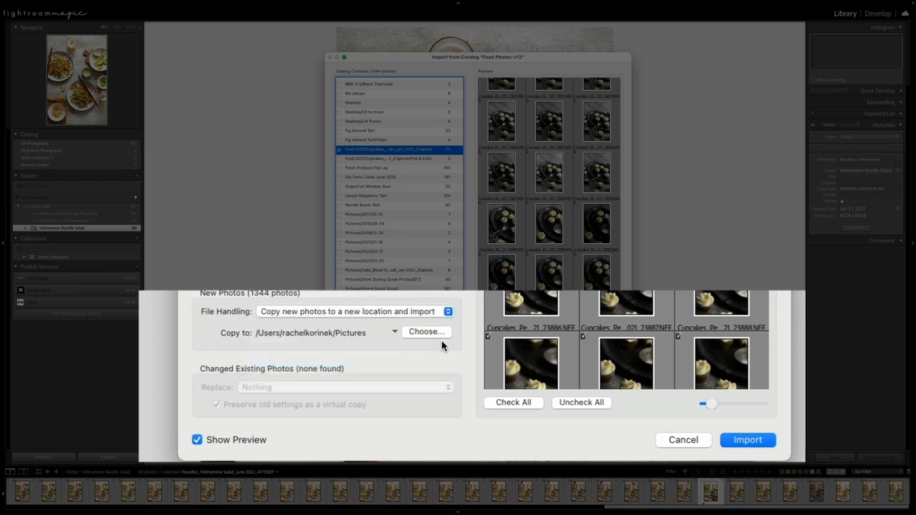
{"action": "left_click", "coordinate": [427, 332]}
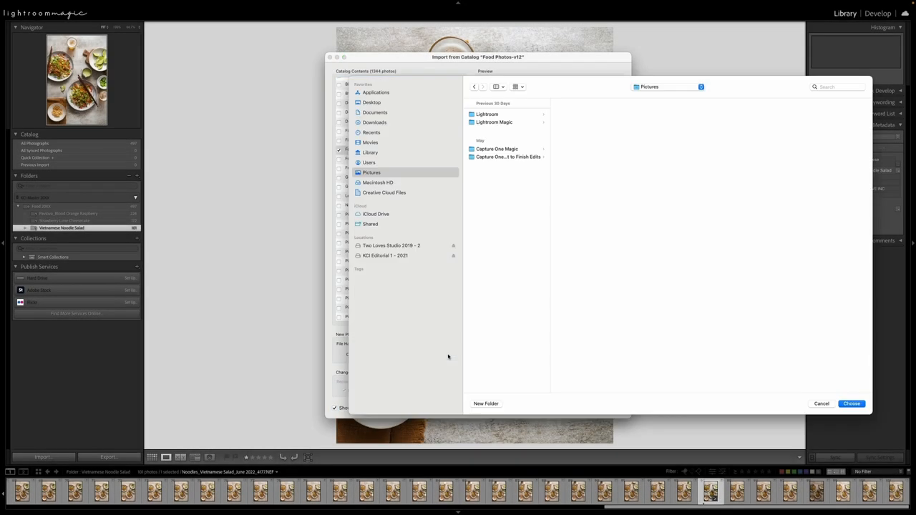
{"action": "mouse_move", "coordinate": [433, 286]}
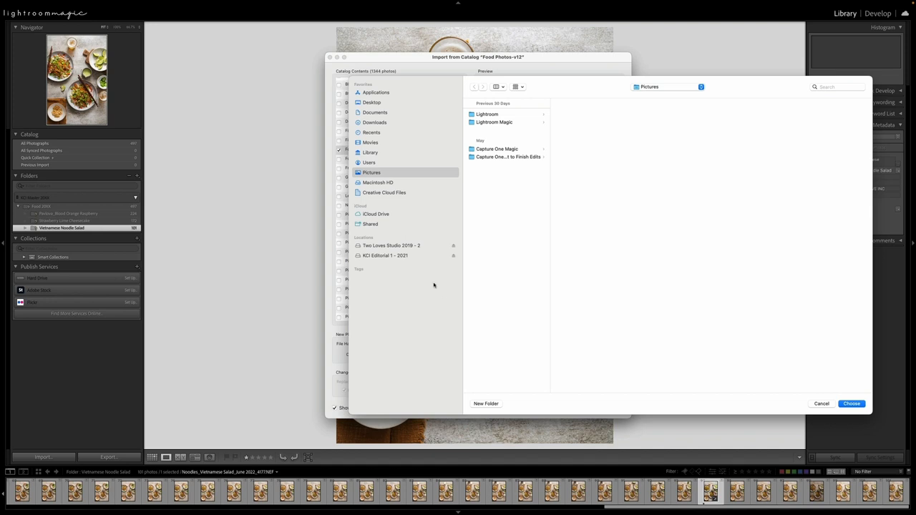
{"action": "mouse_move", "coordinate": [418, 256]}
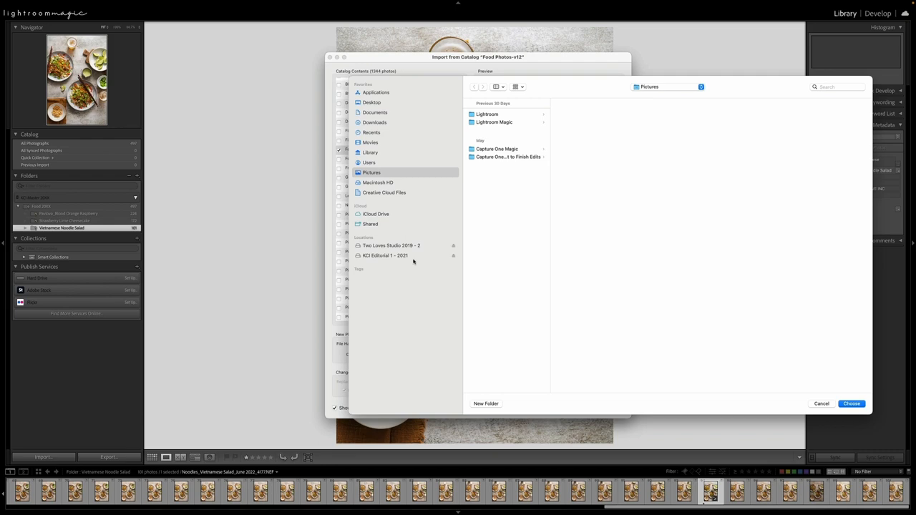
{"action": "mouse_move", "coordinate": [411, 254]}
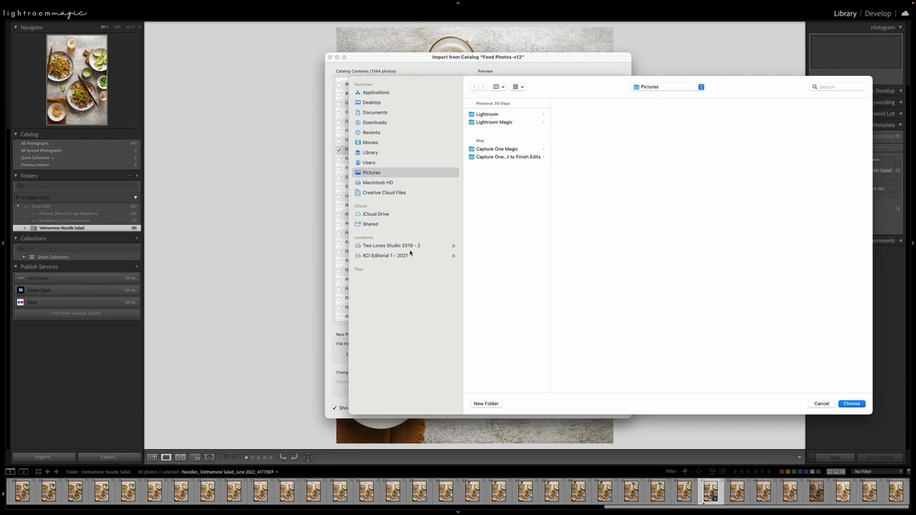
{"action": "mouse_move", "coordinate": [802, 403]}
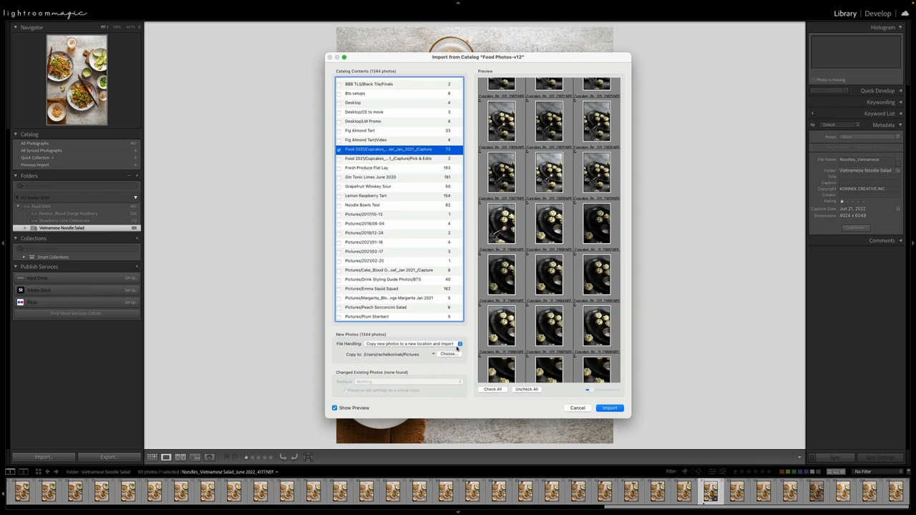
{"action": "mouse_move", "coordinate": [457, 346]}
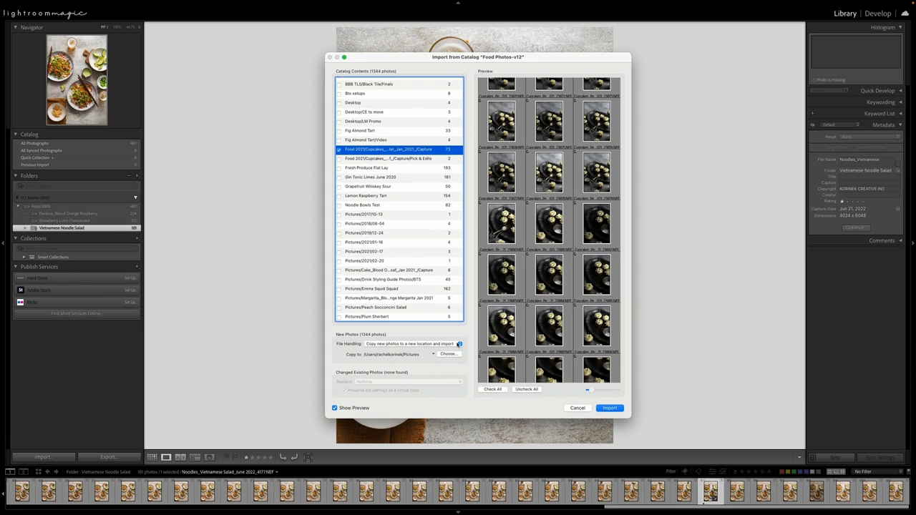
Set File Handling to Don't import new photos, then reopen the File Handling choices
{"action": "left_click", "coordinate": [410, 344]}
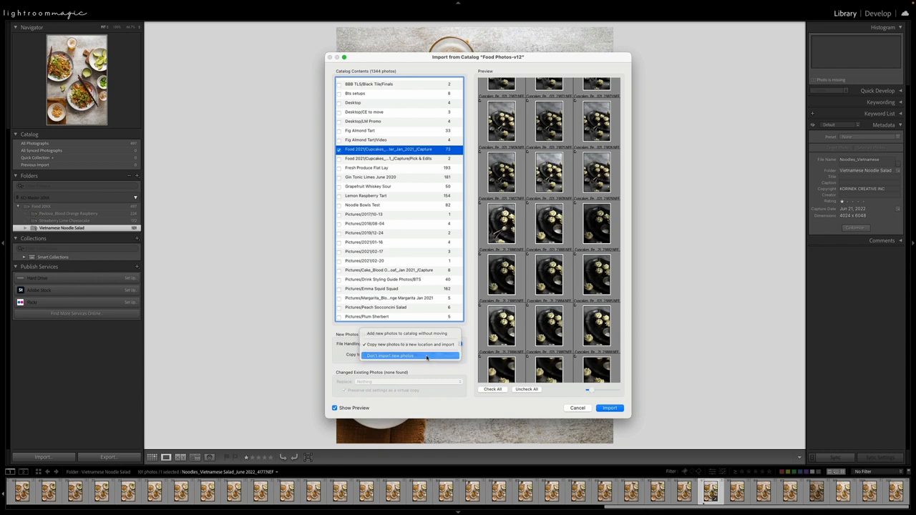
{"action": "left_click", "coordinate": [391, 356]}
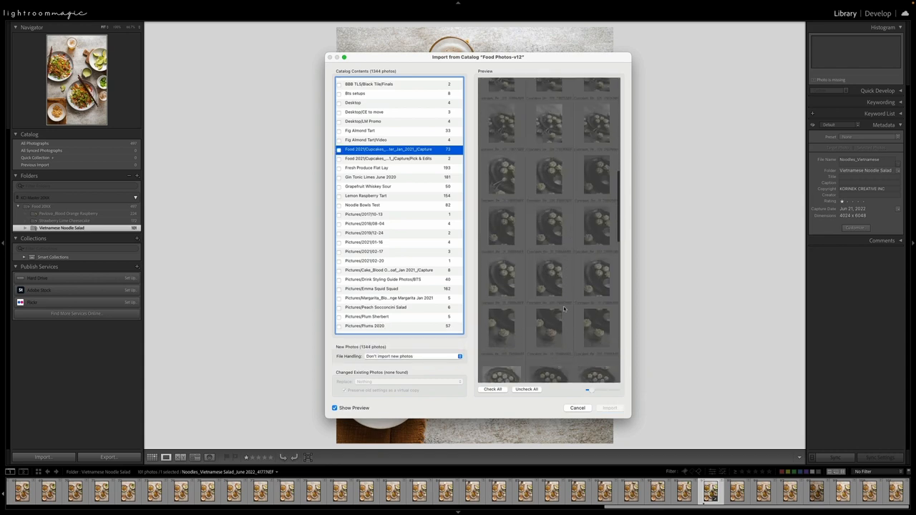
{"action": "scroll", "scroll_direction": "down", "scroll_amount": 3}
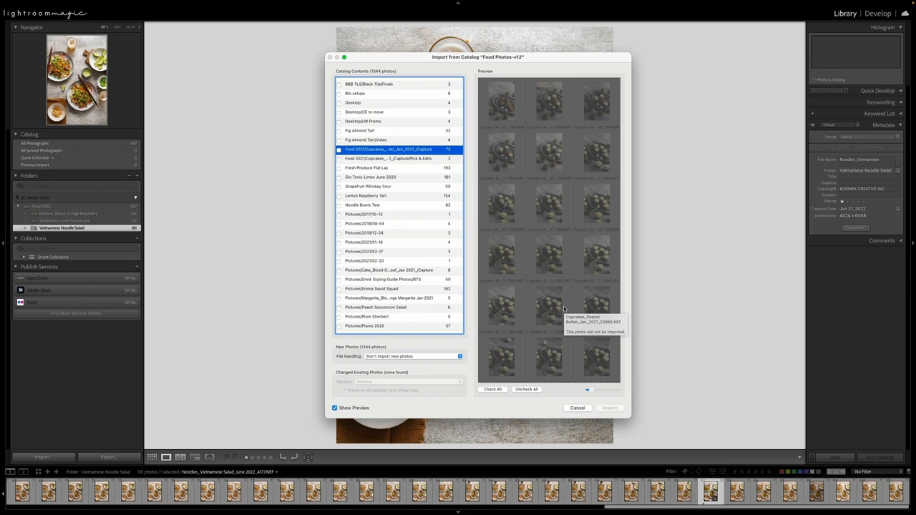
{"action": "mouse_move", "coordinate": [470, 348]}
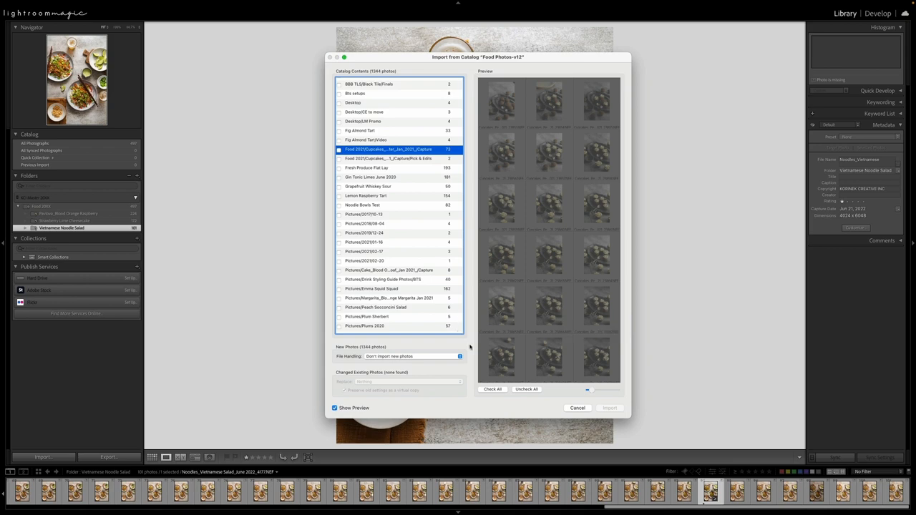
{"action": "left_click", "coordinate": [412, 356]}
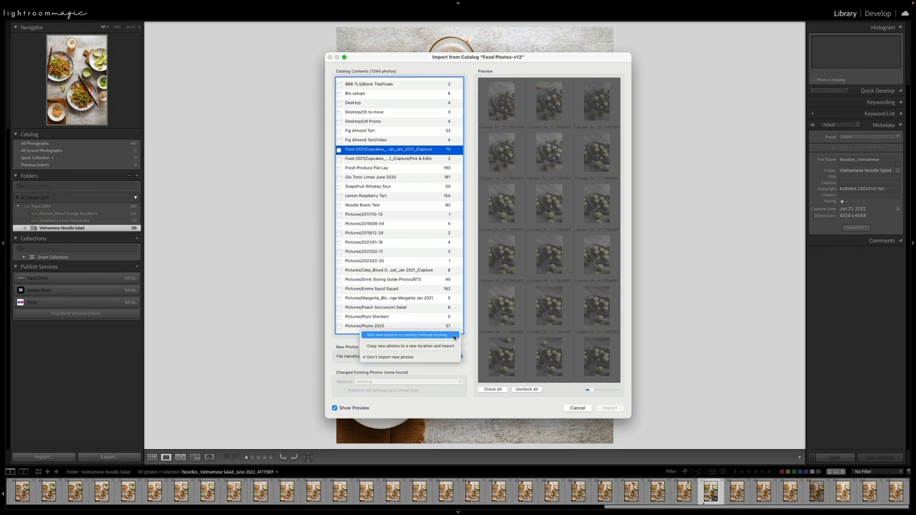
Set File Handling to Add new photos to catalog without moving
{"action": "left_click", "coordinate": [406, 334]}
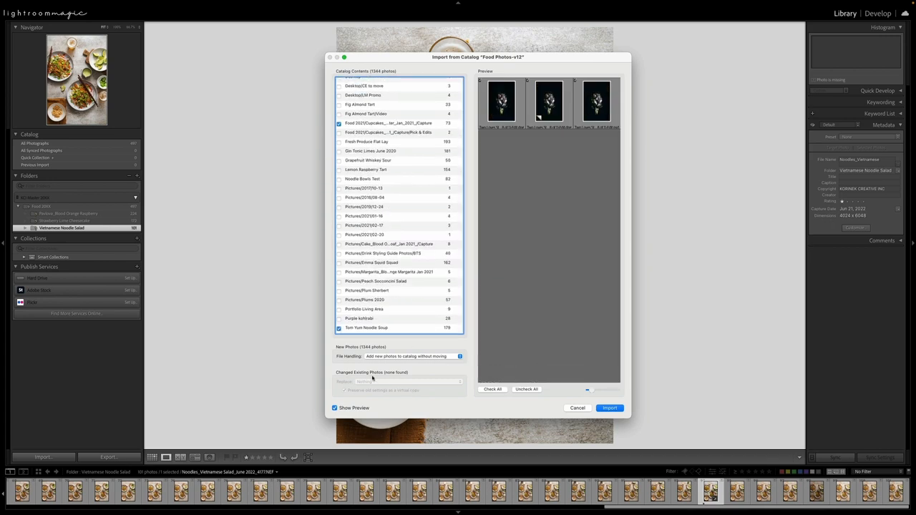
{"action": "mouse_move", "coordinate": [404, 383]}
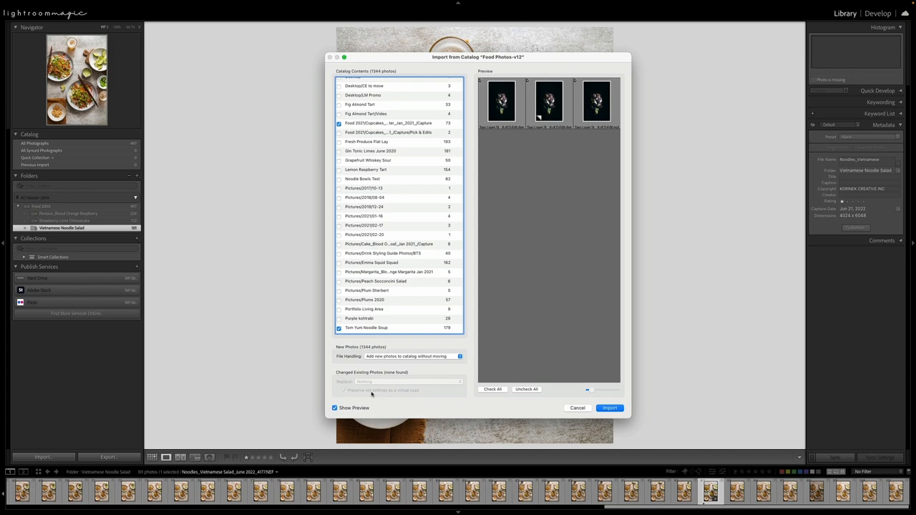
{"action": "mouse_move", "coordinate": [398, 401]}
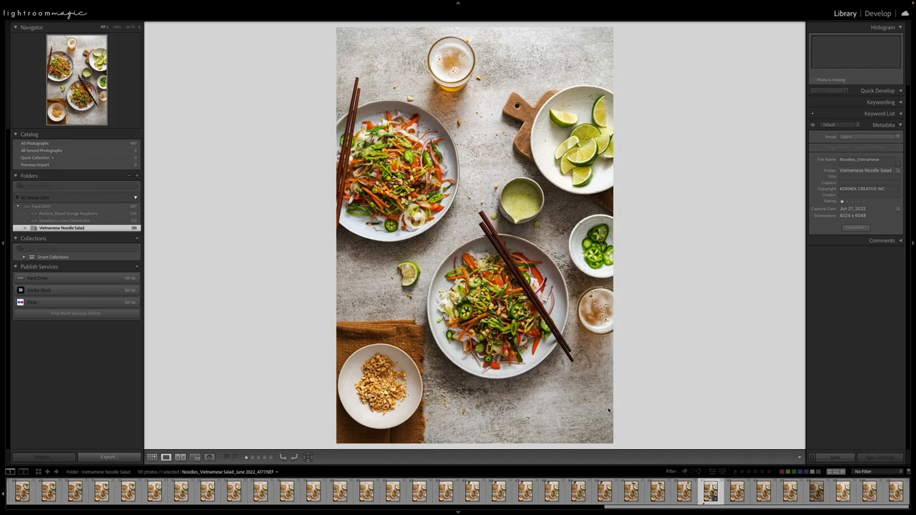
Expand Two Loves Studio 2019 - 2, view Artichoke, then Tom Yum's 179 photos
{"action": "left_click", "coordinate": [152, 457]}
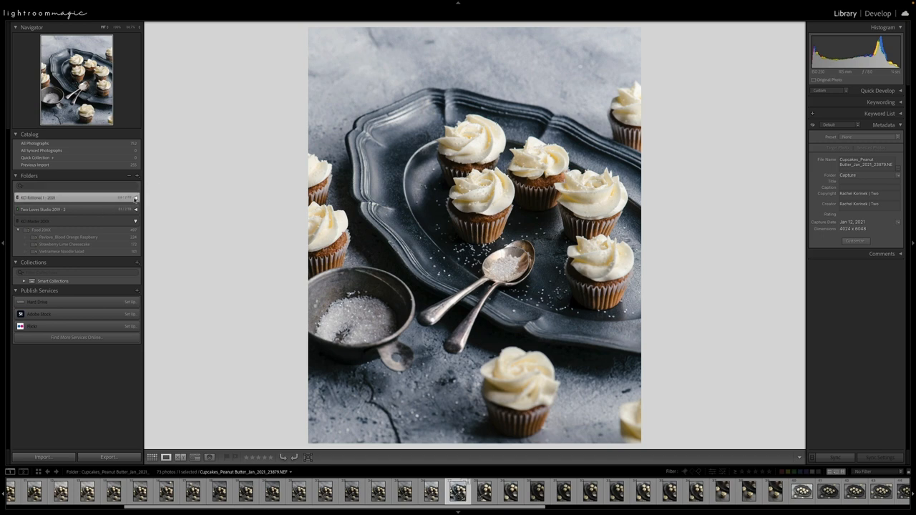
{"action": "left_click", "coordinate": [16, 209]}
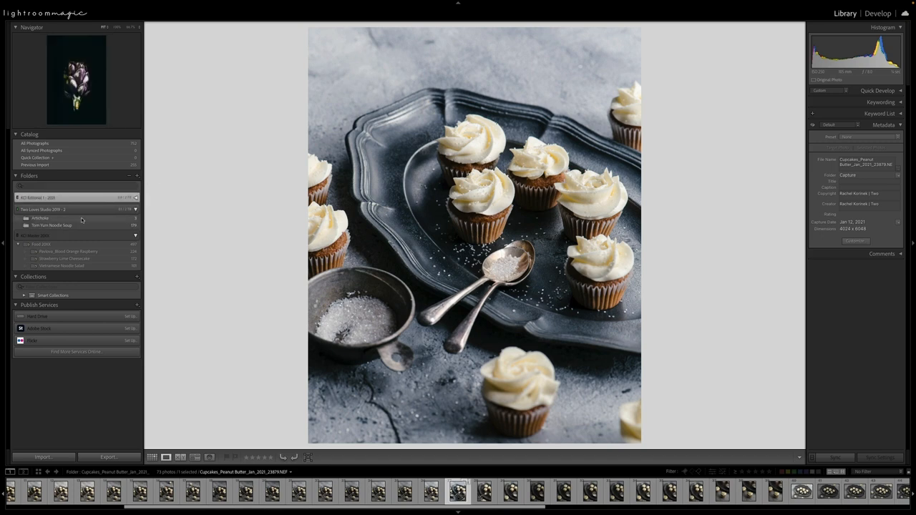
{"action": "left_click", "coordinate": [40, 219]}
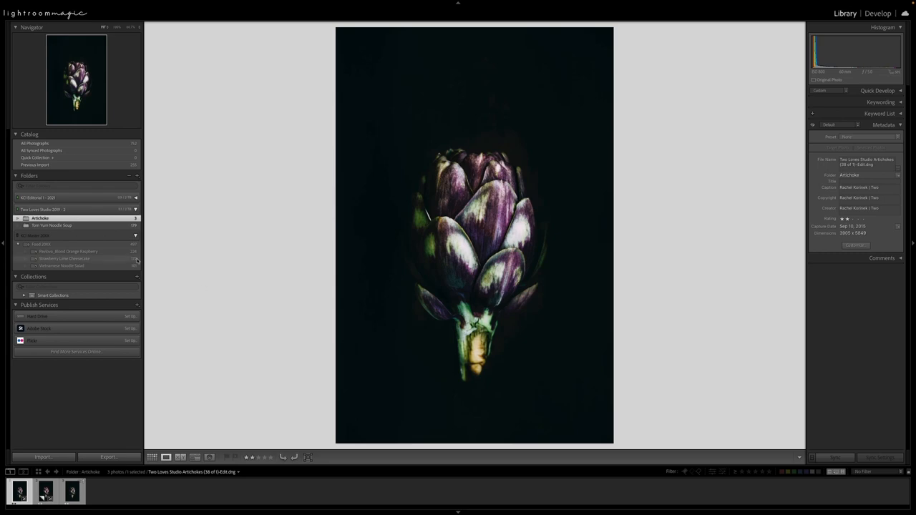
{"action": "left_click", "coordinate": [51, 225]}
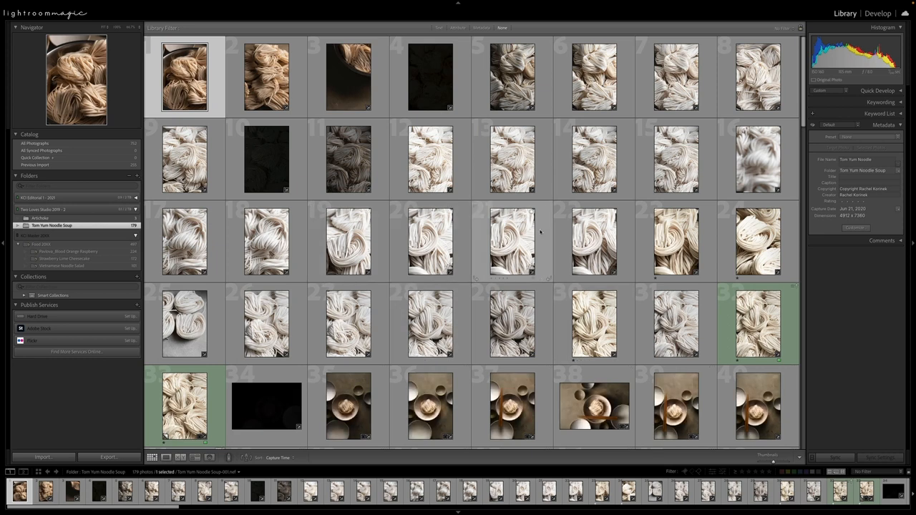
{"action": "mouse_move", "coordinate": [542, 238]}
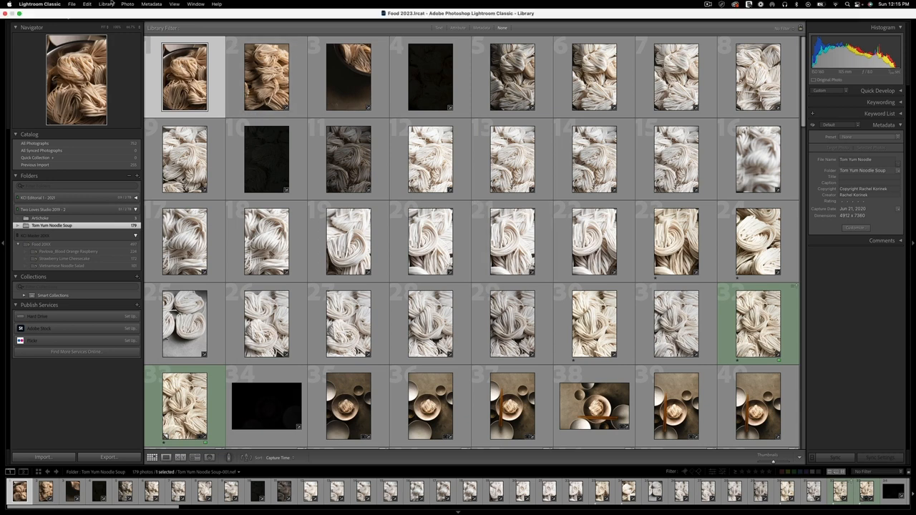
Choose Food 2022-v12.lrcat as the source catalog via Import from Another Catalog
{"action": "left_click", "coordinate": [71, 4]}
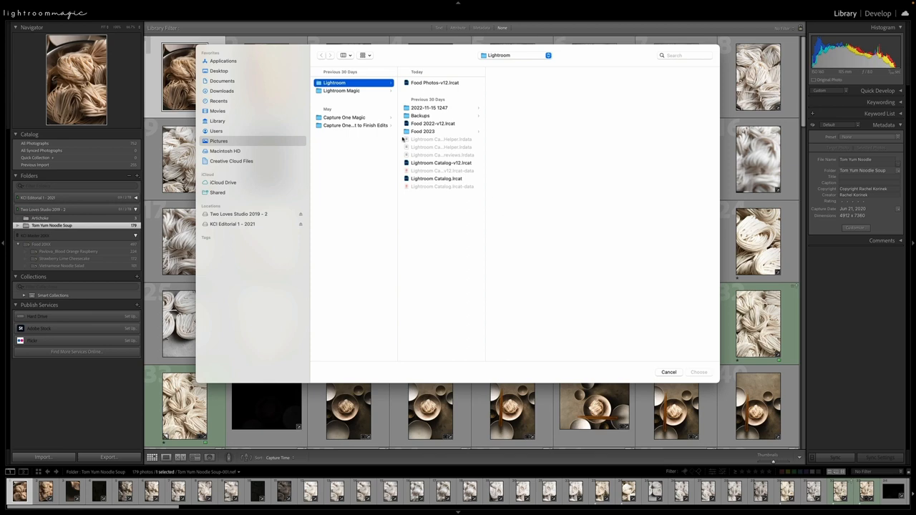
{"action": "mouse_move", "coordinate": [434, 121]}
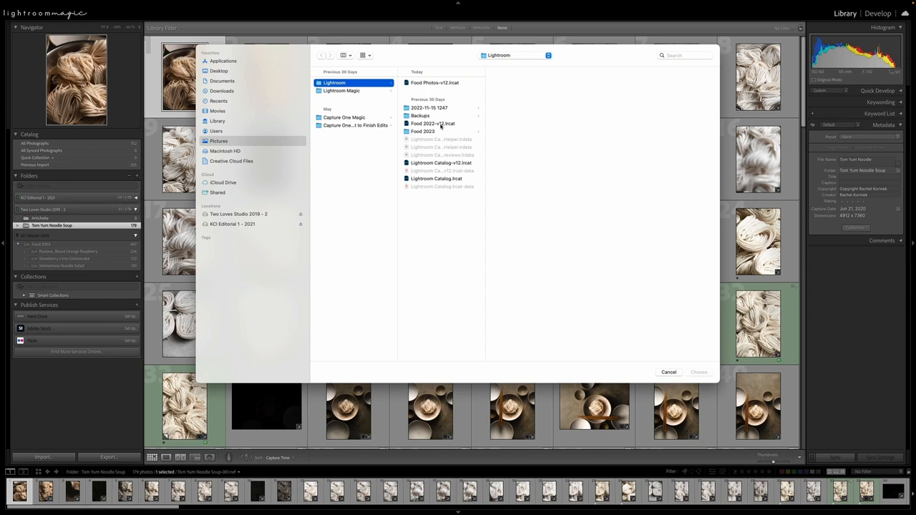
{"action": "left_click", "coordinate": [432, 123]}
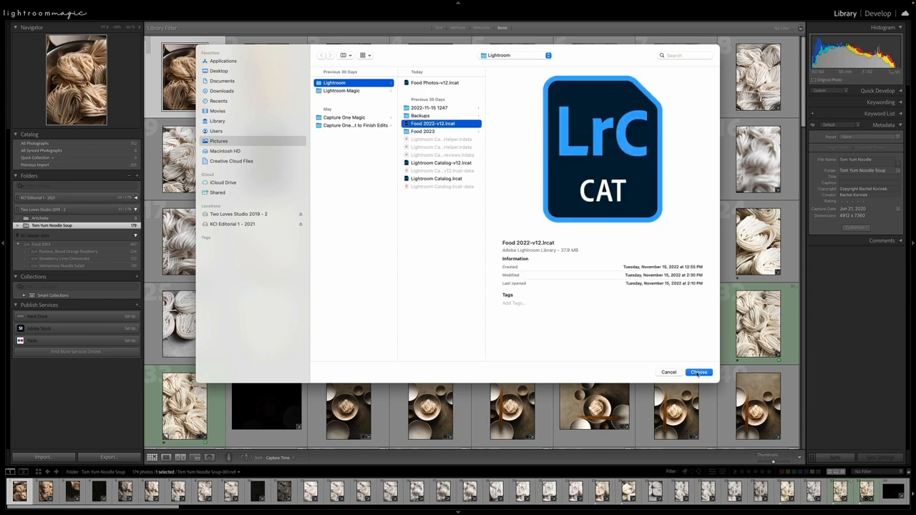
{"action": "left_click", "coordinate": [699, 372]}
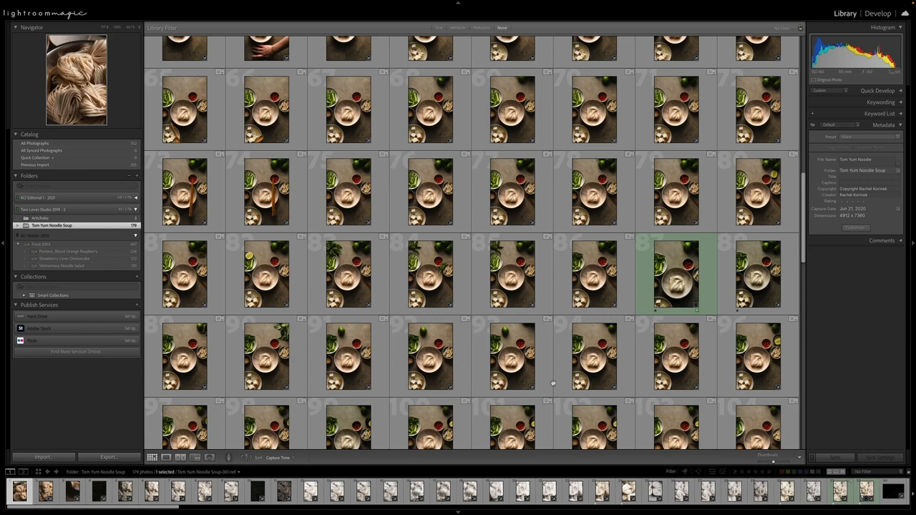
{"action": "mouse_move", "coordinate": [717, 290]}
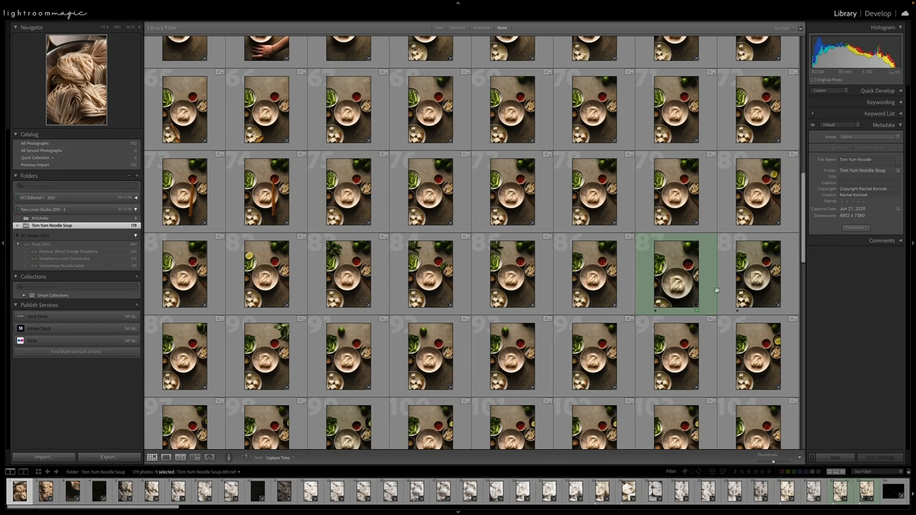
Open the overhead noodle-bowl photo with chillies and greens in Loupe view
{"action": "double_click", "coordinate": [675, 275]}
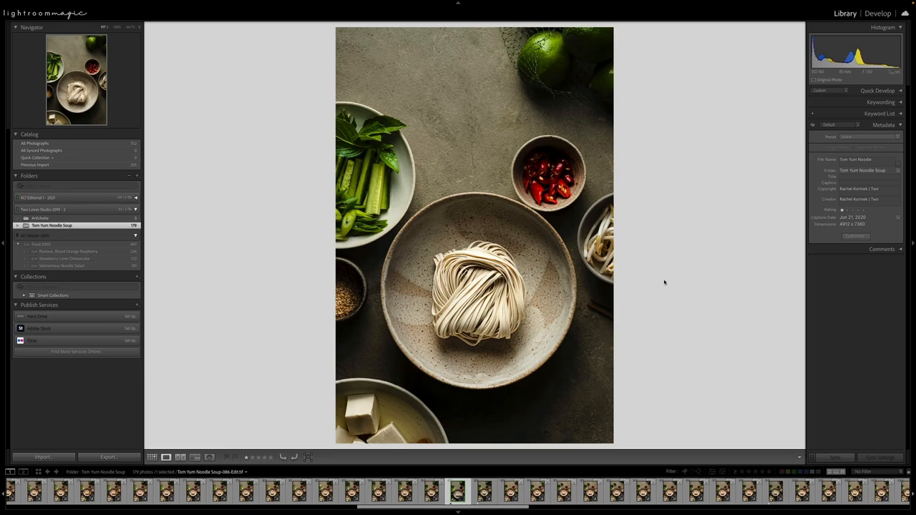